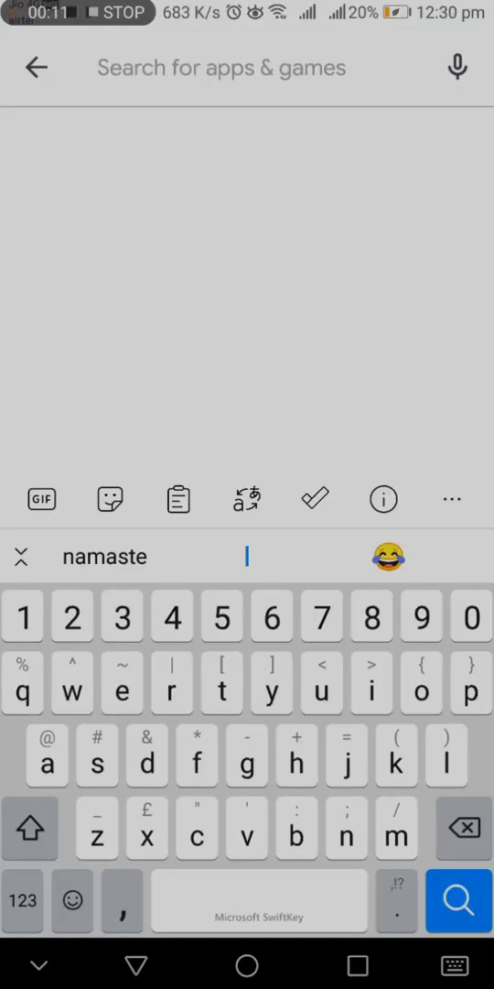
Step: Search the Play Store for HANSATON stream remote by Sonova AG and install it
type("ha")
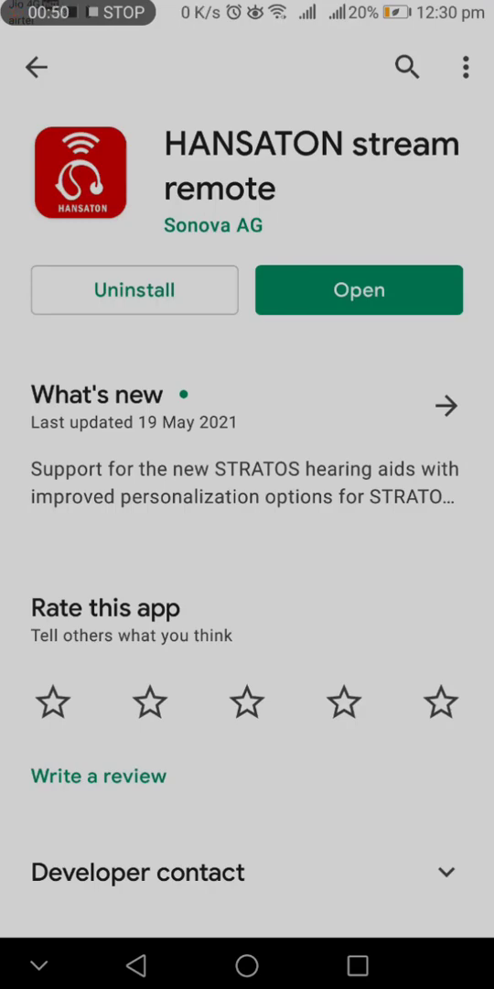
Step: Launch the app and go through the welcome and no-battery-door pairing instructions to start searching
left_click(359, 290)
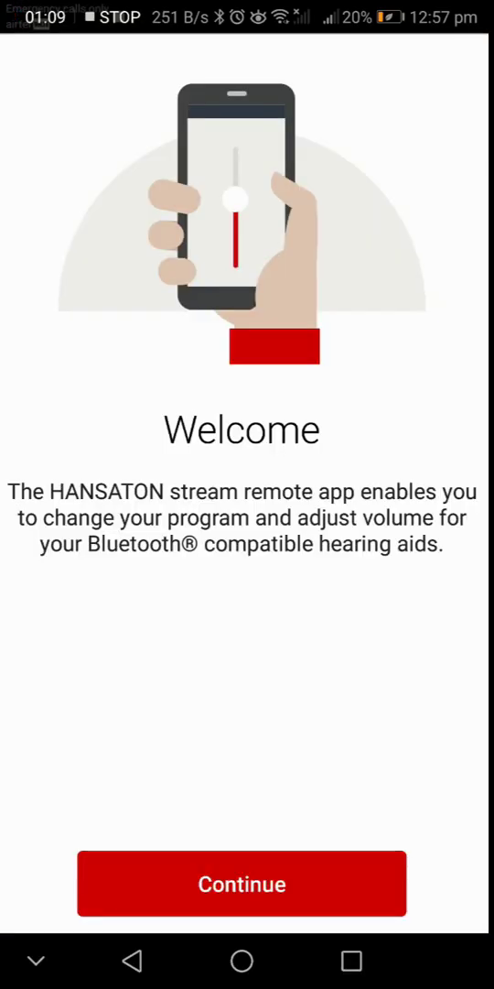
left_click(242, 884)
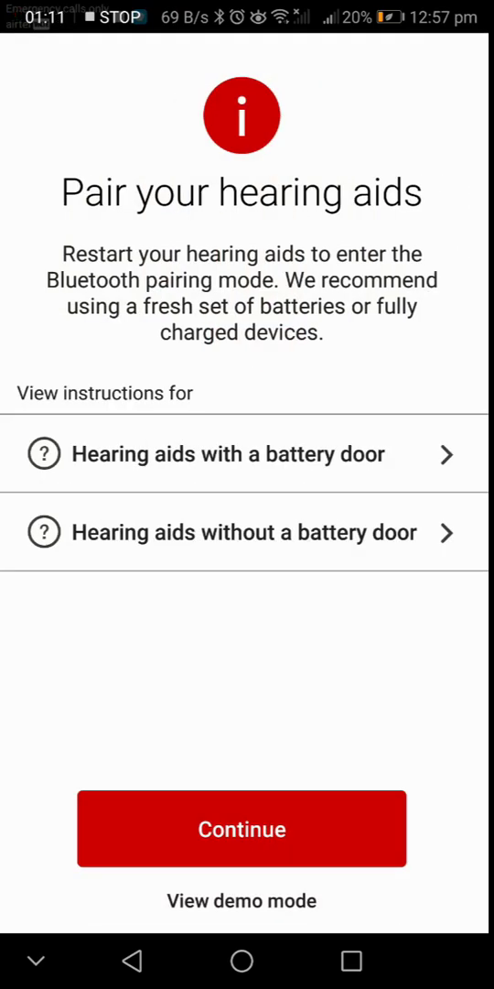
left_click(245, 532)
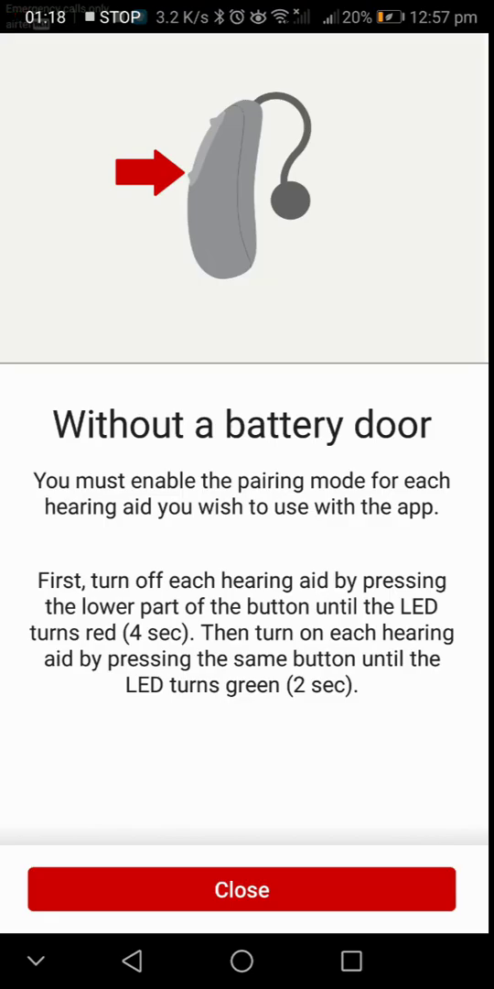
left_click(242, 889)
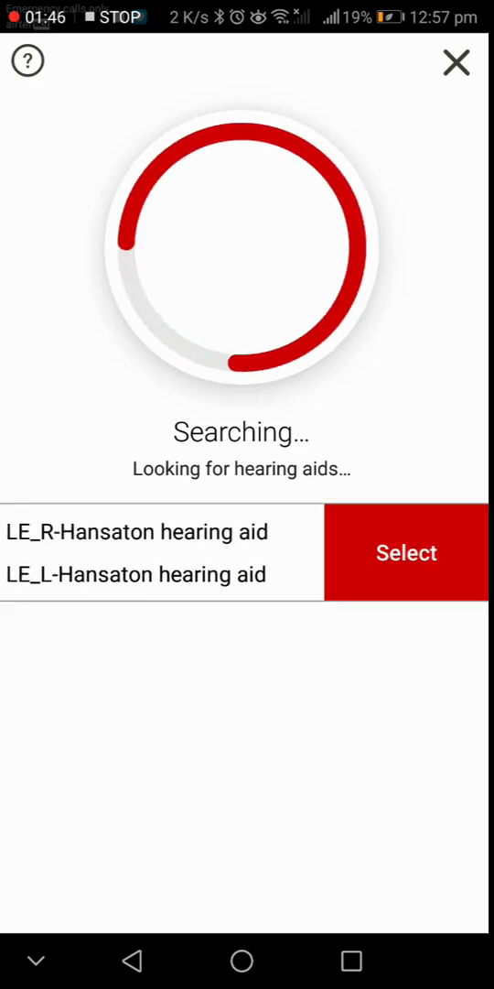
Step: Select the found LE_R and LE_L hearing aids and confirm the connection
left_click(407, 553)
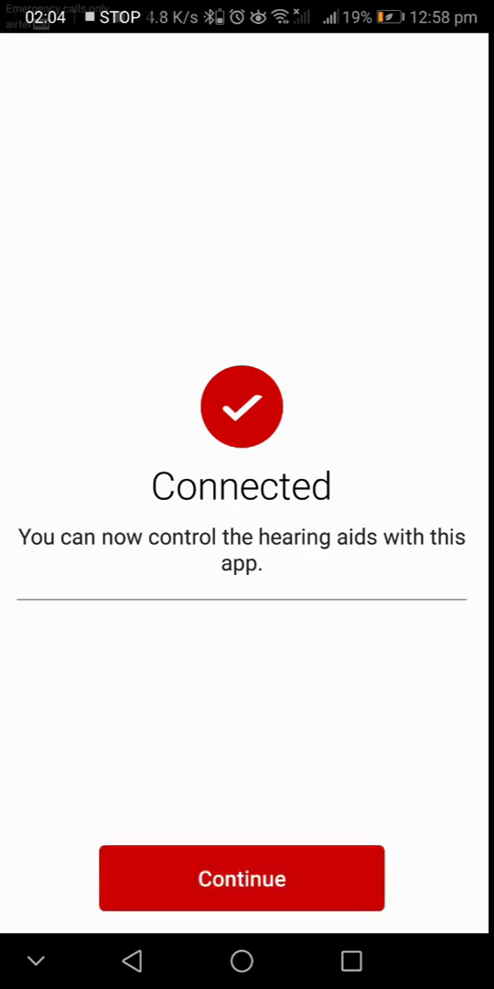
left_click(241, 877)
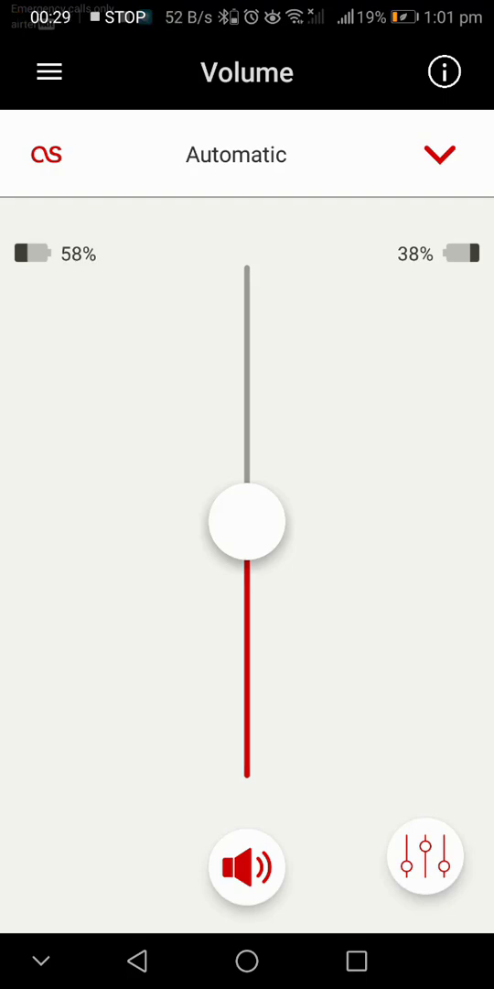
Step: Choose the Quieter sound option and bring up the Optional Profiles catalogue
left_click(424, 866)
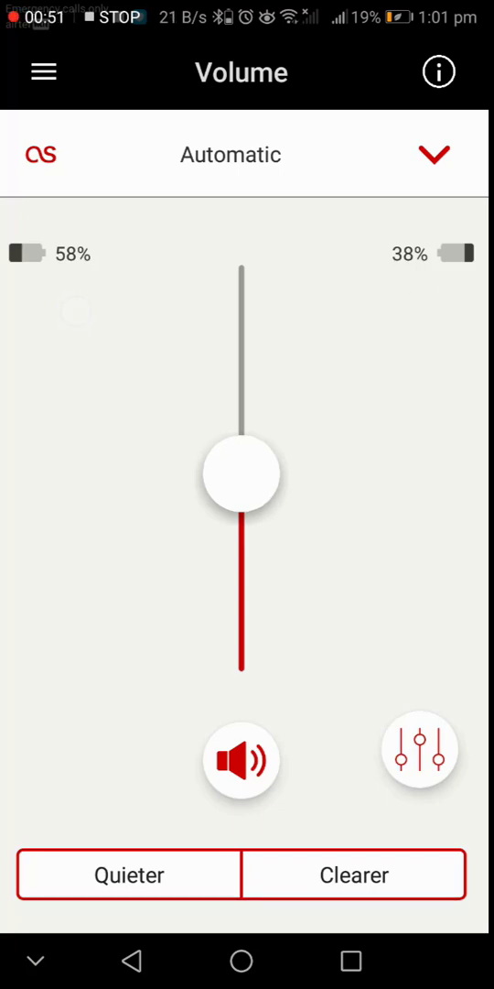
left_click(130, 875)
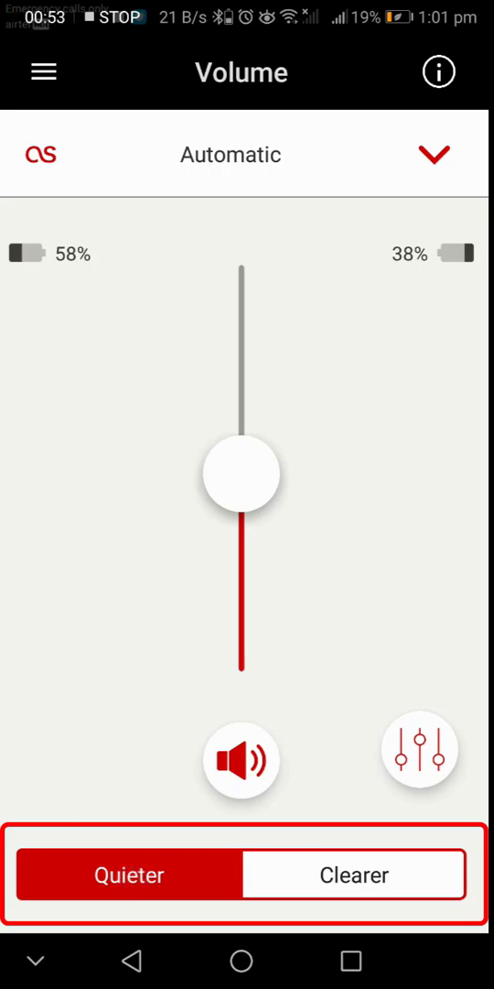
left_click(353, 874)
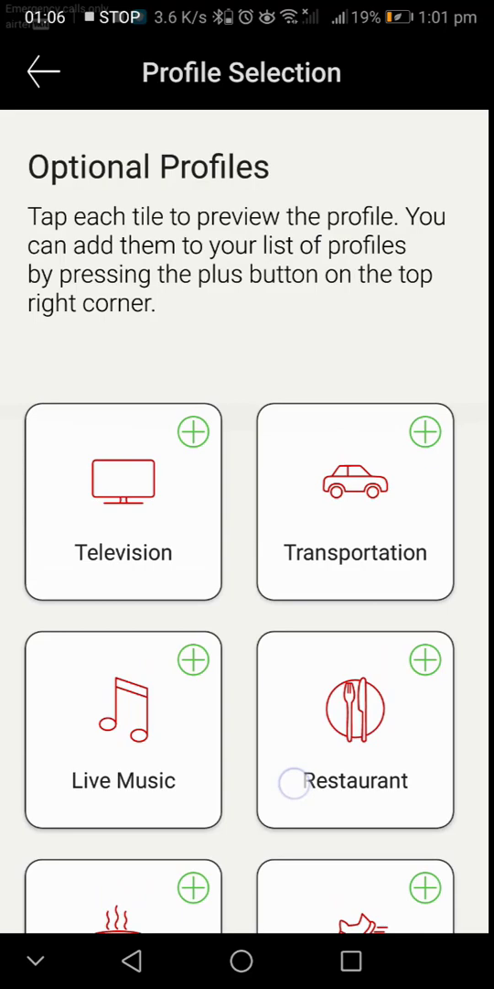
Step: Add the Live Music profile from the catalogue and return to the main screen
left_click(293, 783)
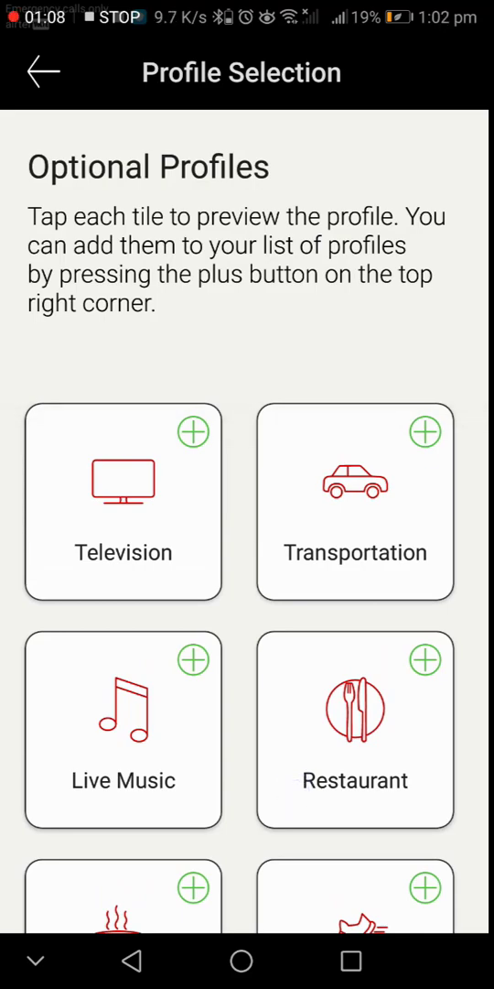
left_click(193, 659)
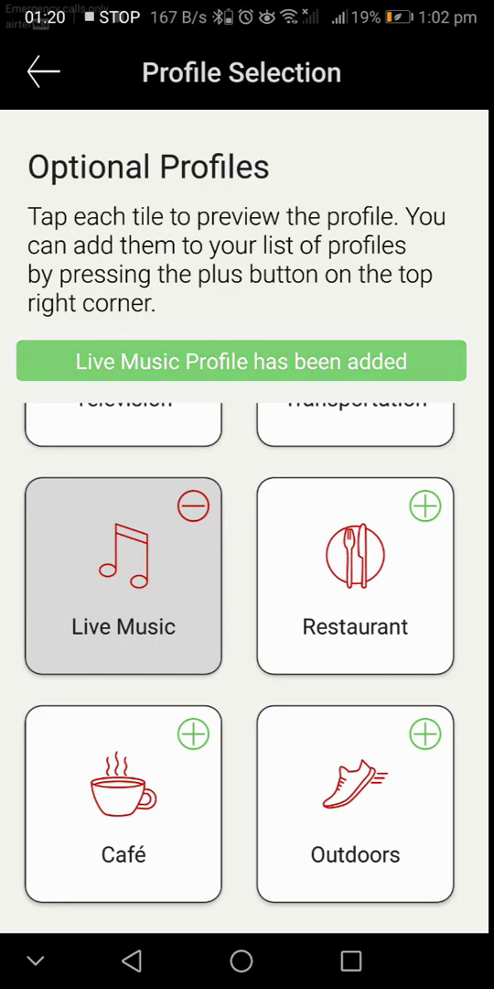
left_click(43, 72)
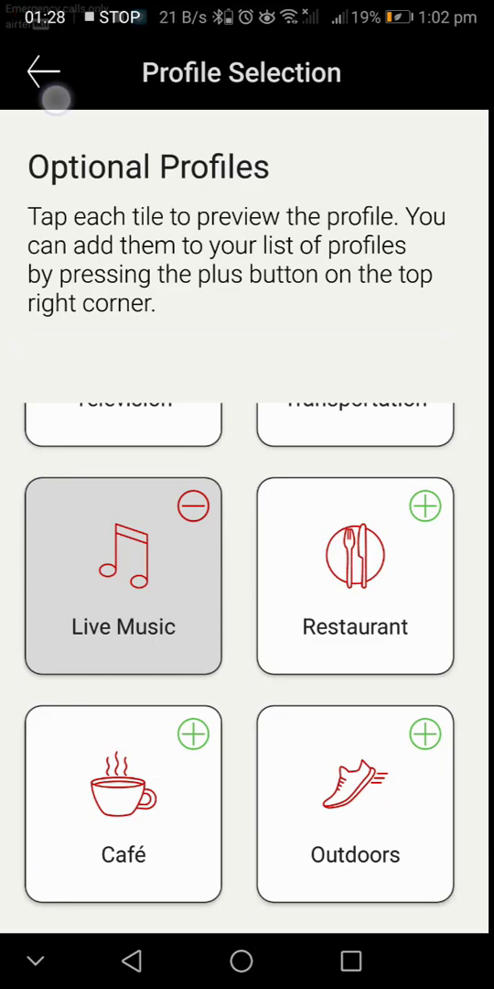
Step: Give the Live Music equalizer a bass-heavy curve: bass 3, mid and treble 1
left_click(123, 575)
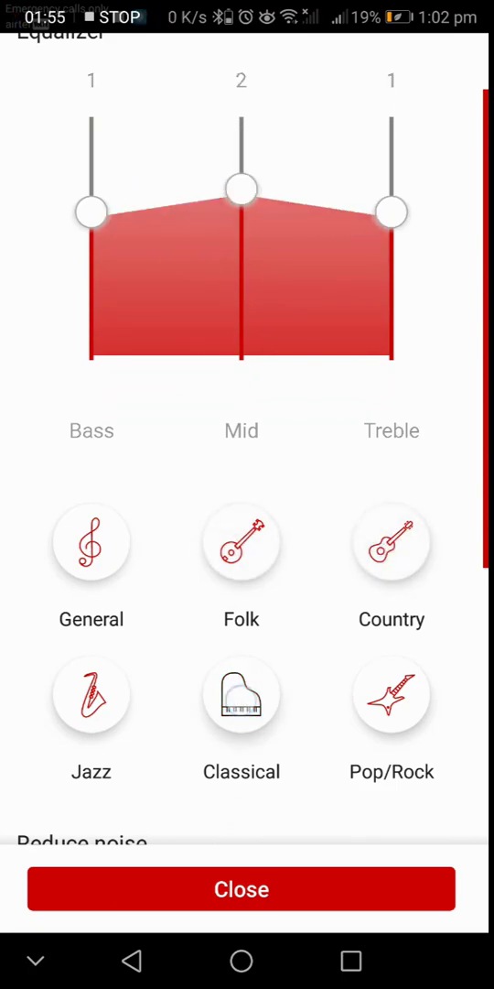
left_click_drag(92, 210, 92, 165)
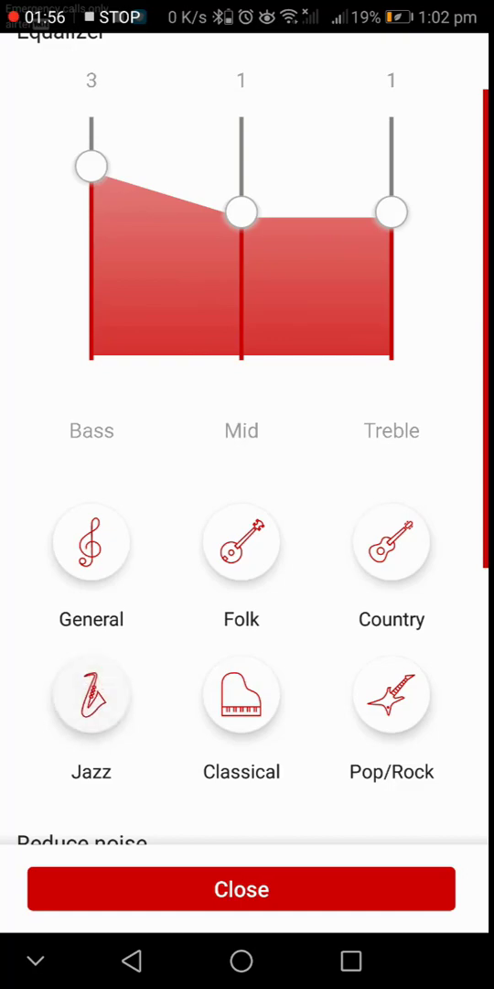
scroll("down", 3)
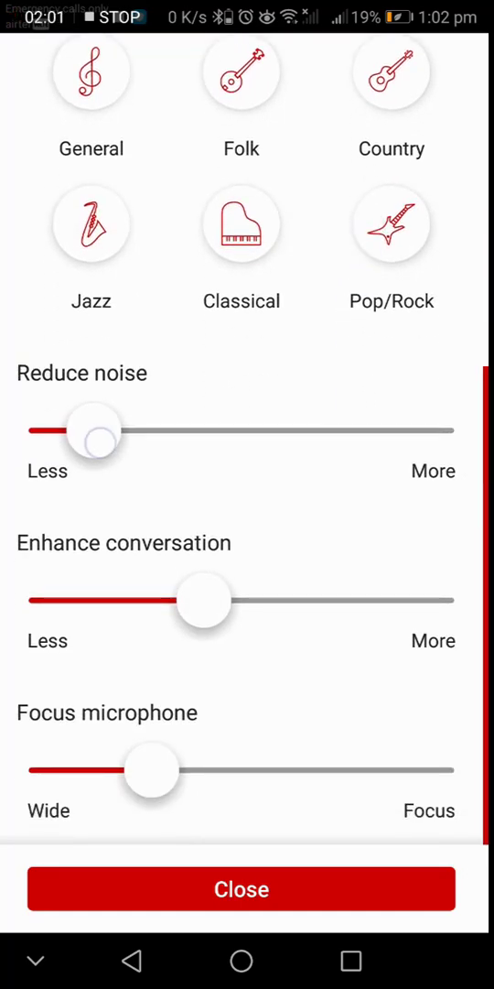
Step: Set Live Music noise reduction and conversation enhancement mid-level, strongly focus the microphone, and close
left_click_drag(94, 431, 270, 431)
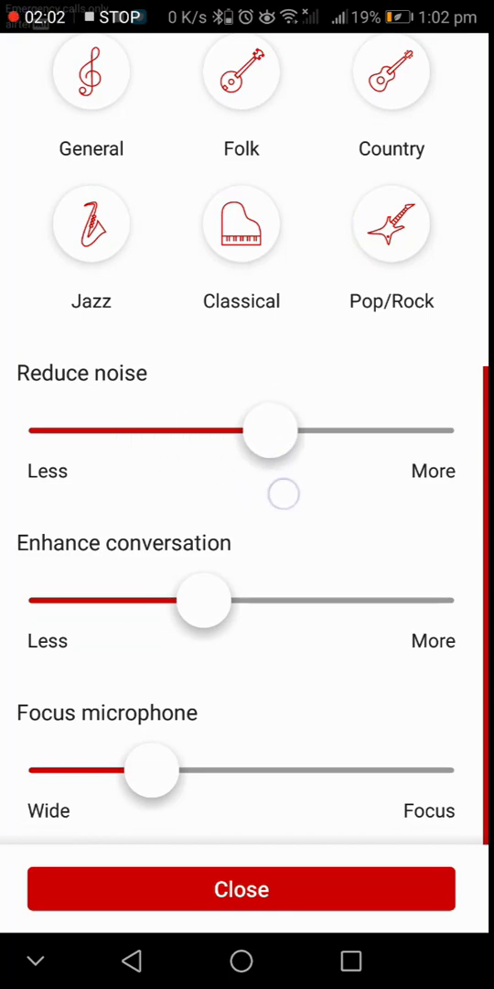
left_click_drag(270, 431, 314, 430)
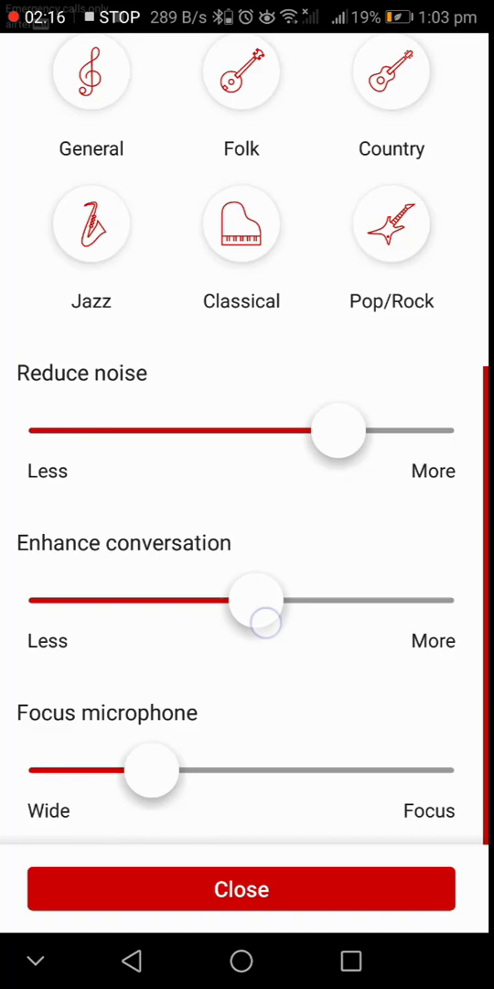
left_click_drag(257, 601, 343, 601)
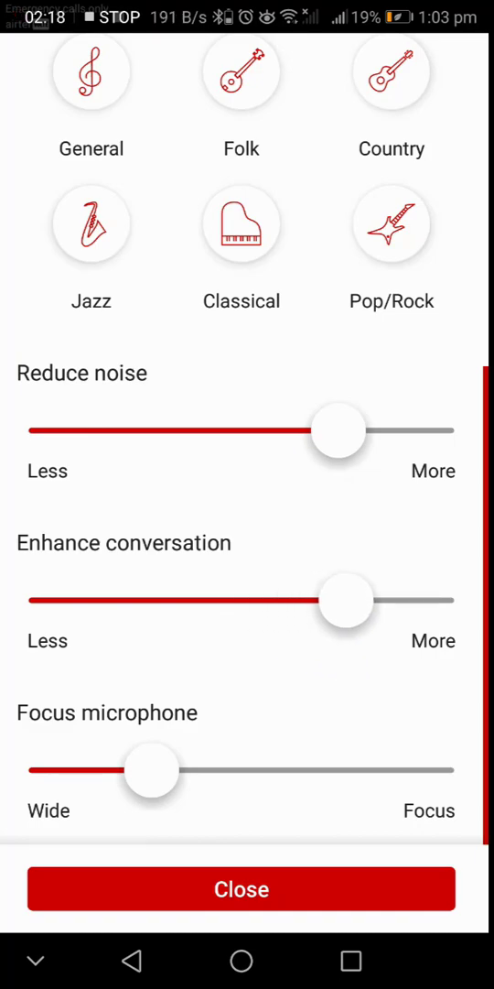
left_click_drag(348, 600, 247, 599)
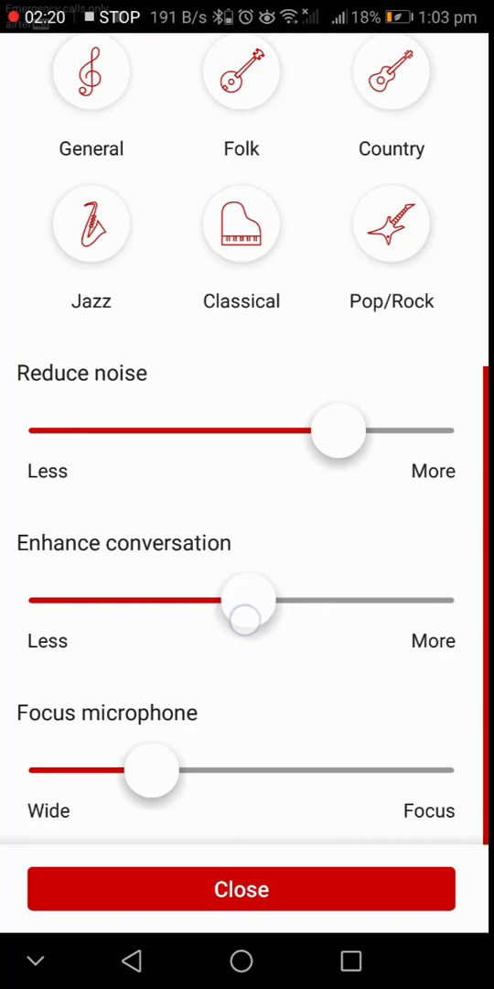
left_click_drag(339, 430, 254, 430)
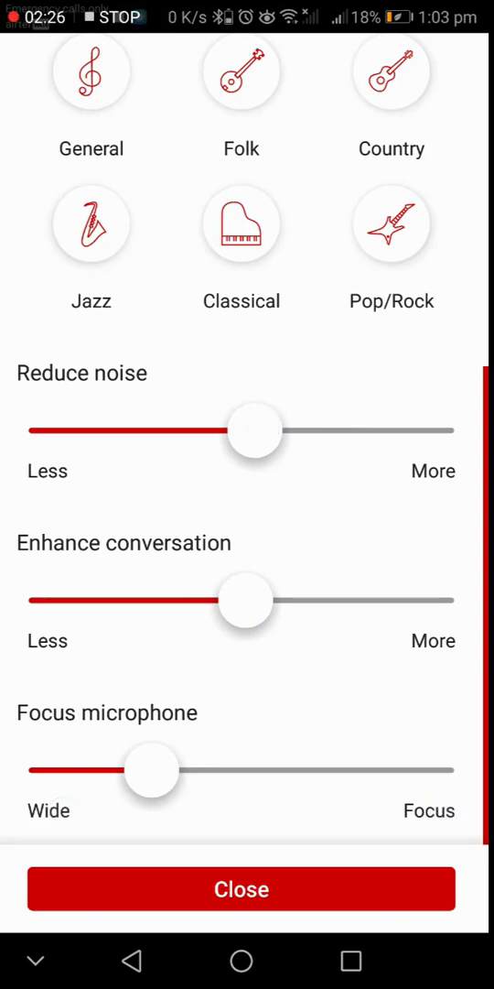
left_click_drag(152, 769, 370, 770)
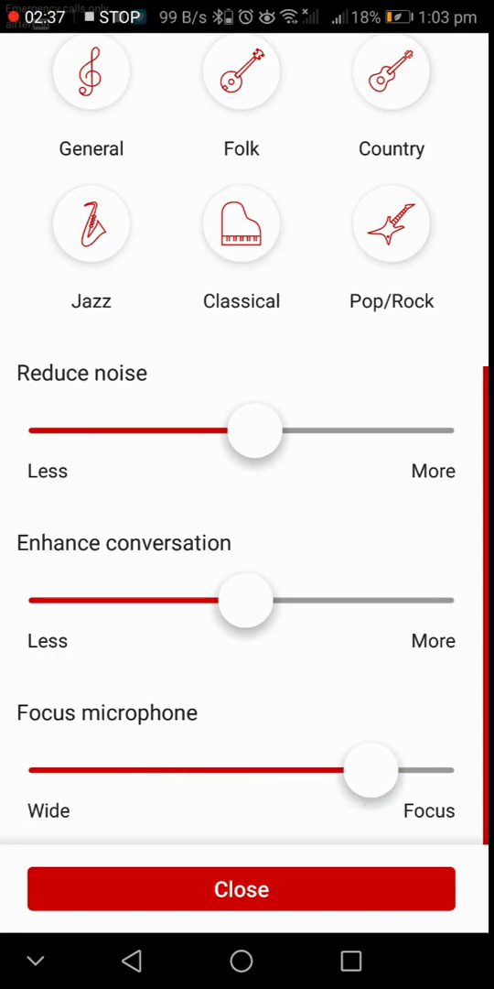
left_click(242, 889)
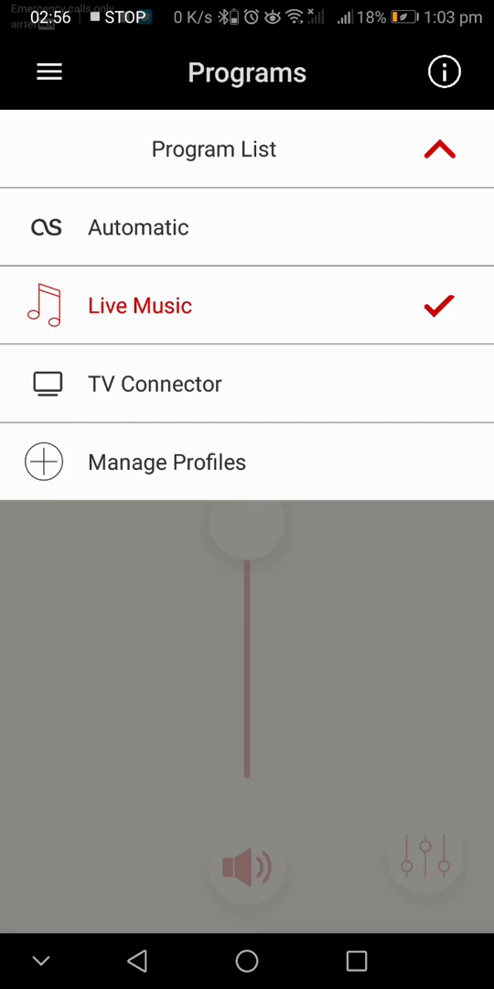
Step: Add the Restaurant profile through Manage Profiles and return to the volume screen
left_click(167, 462)
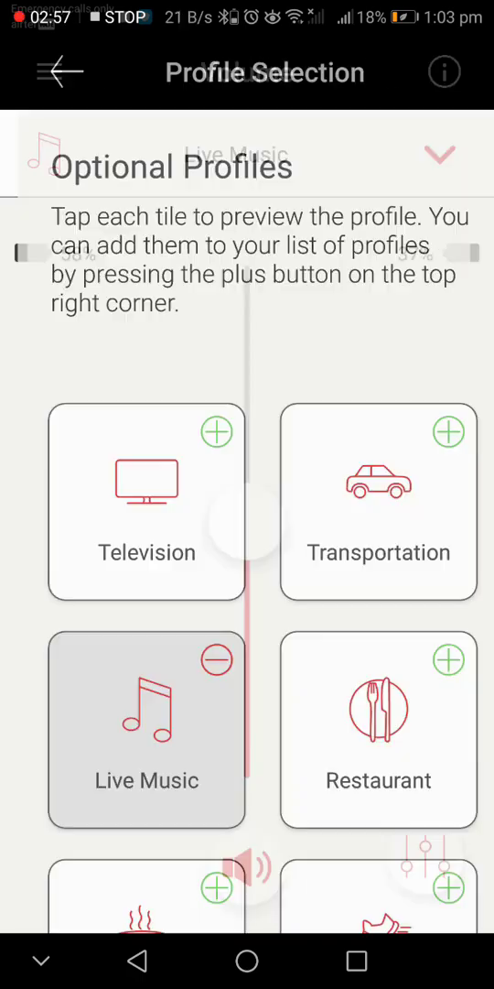
scroll("down", 3)
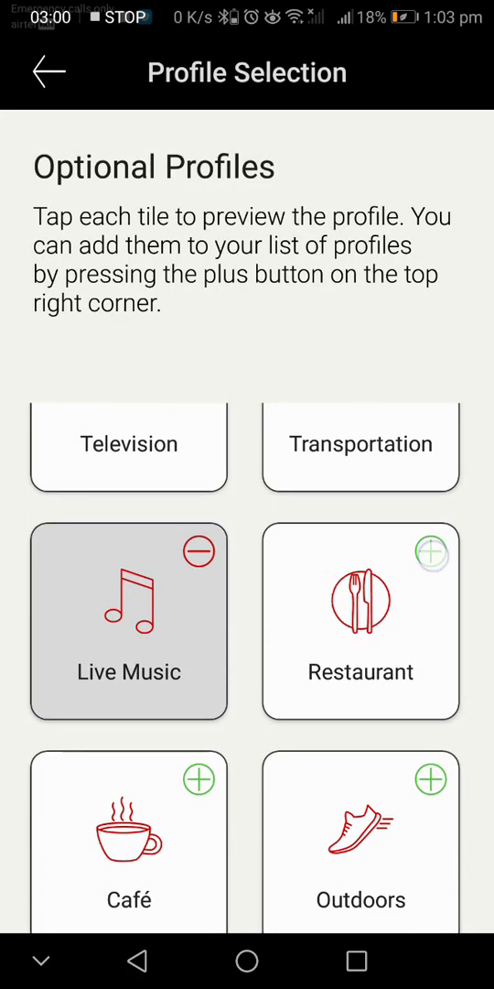
left_click(431, 551)
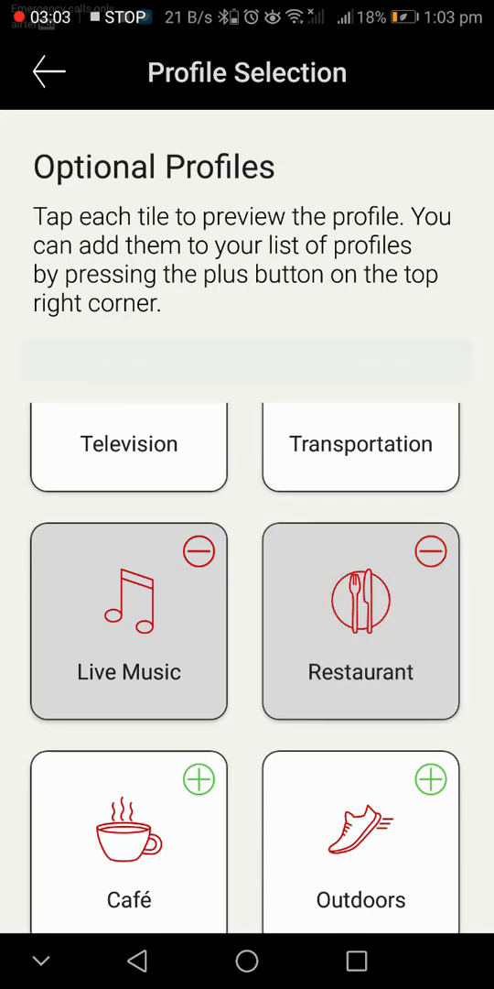
scroll("down", 3)
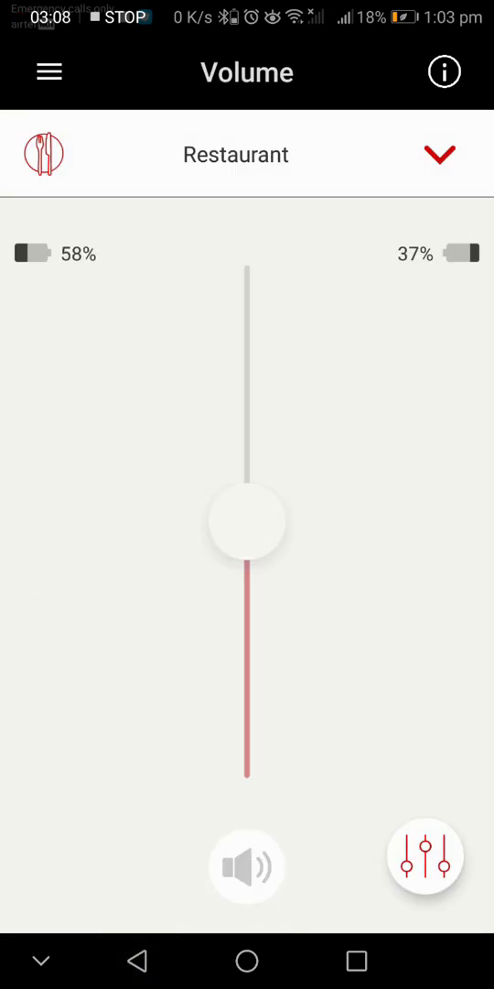
Step: View and close Restaurant sound settings, then list programs: Automatic, Live Music, Restaurant, TV Connector
left_click(246, 865)
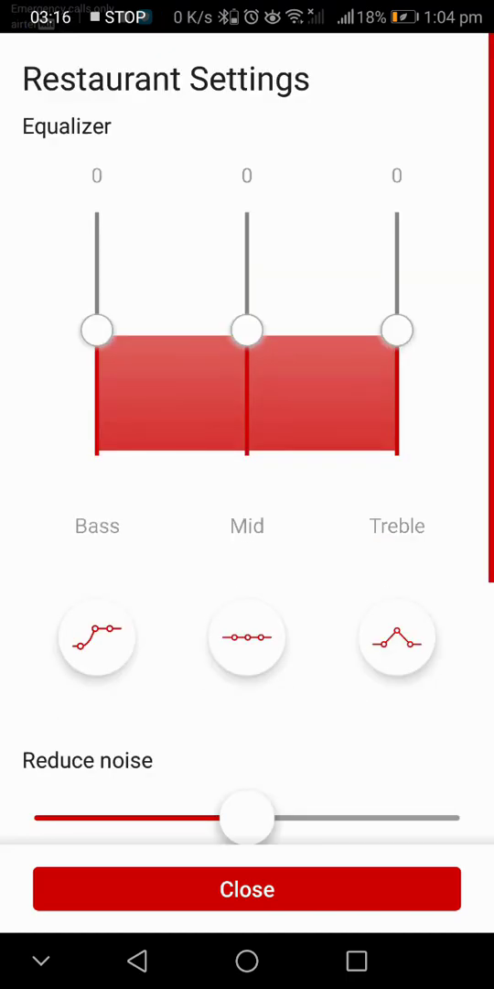
left_click(247, 890)
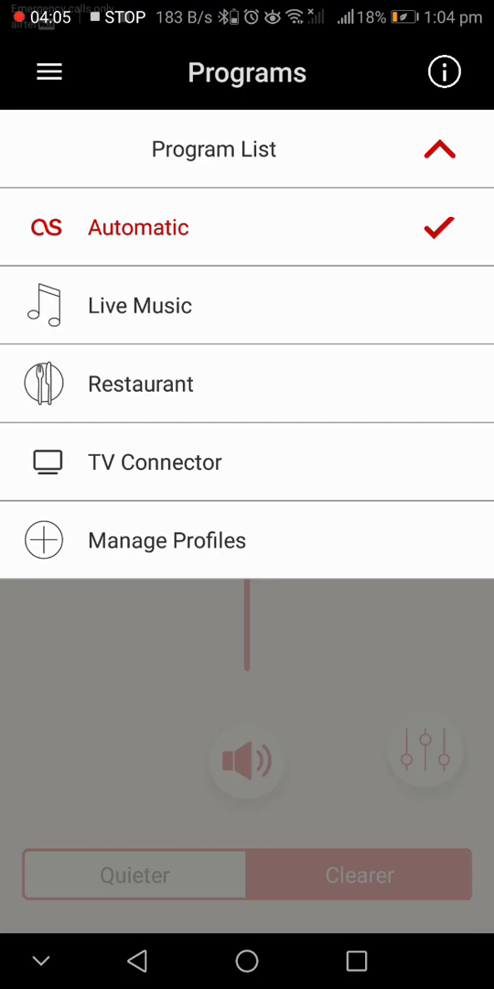
left_click(247, 462)
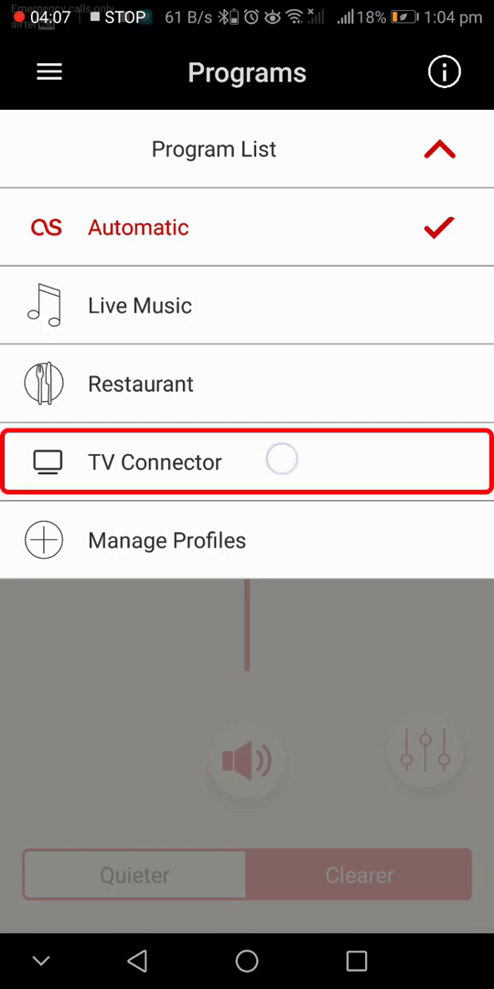